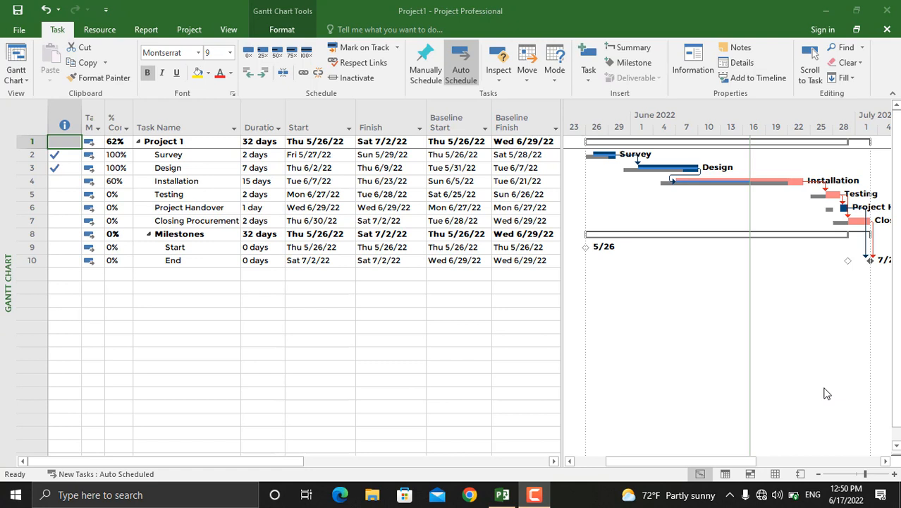
pyautogui.moveTo(563, 255)
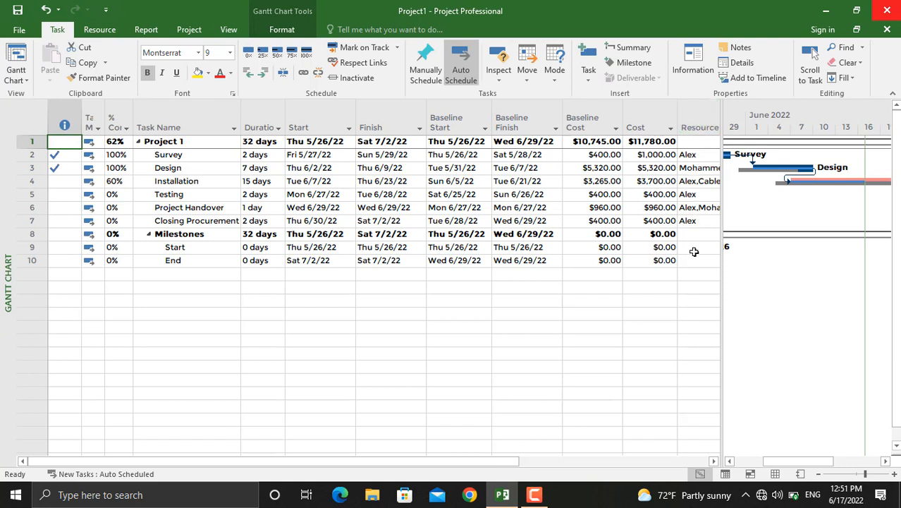
pyautogui.moveTo(606, 216)
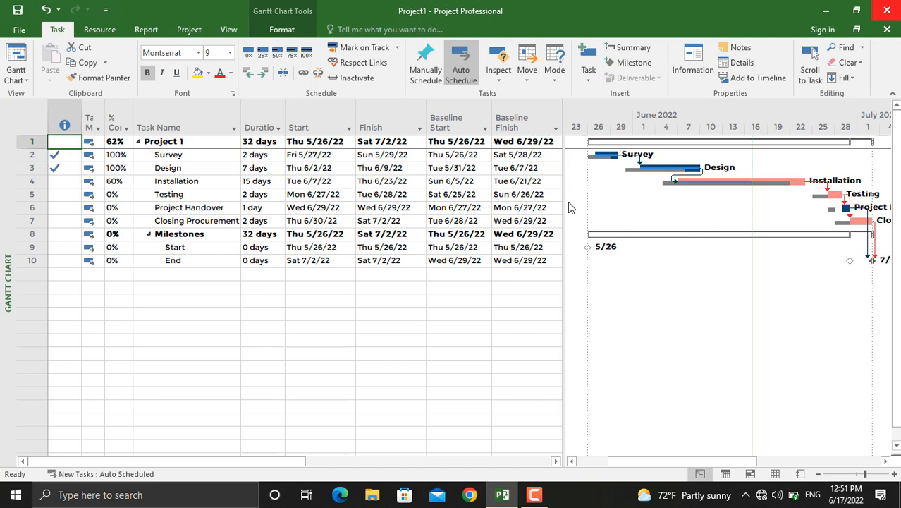
# Open the Cash Flow report from the Costs reports, charting quarterly cost and cumulative cost.
pyautogui.click(146, 29)
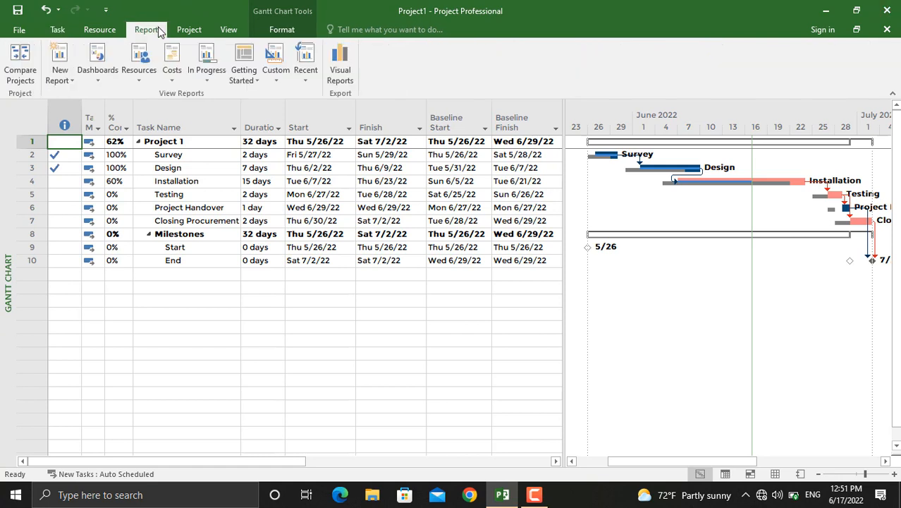
pyautogui.click(171, 59)
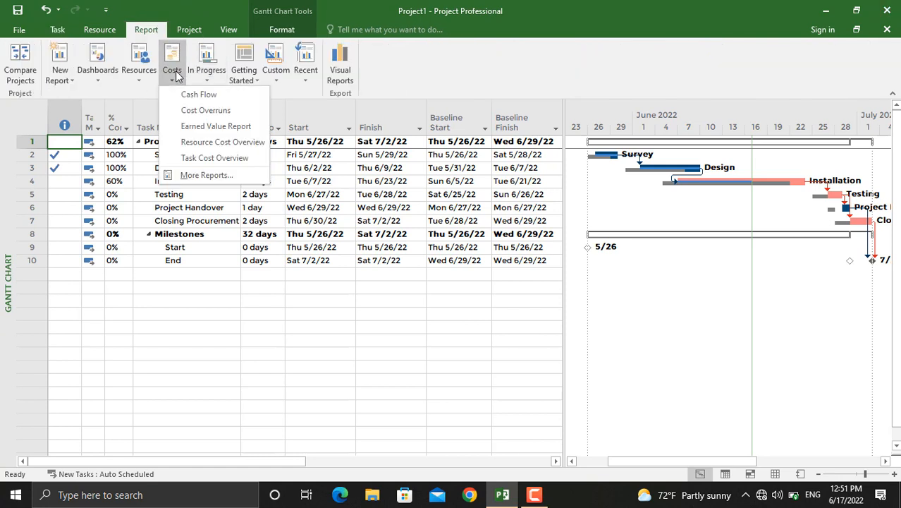
pyautogui.moveTo(199, 94)
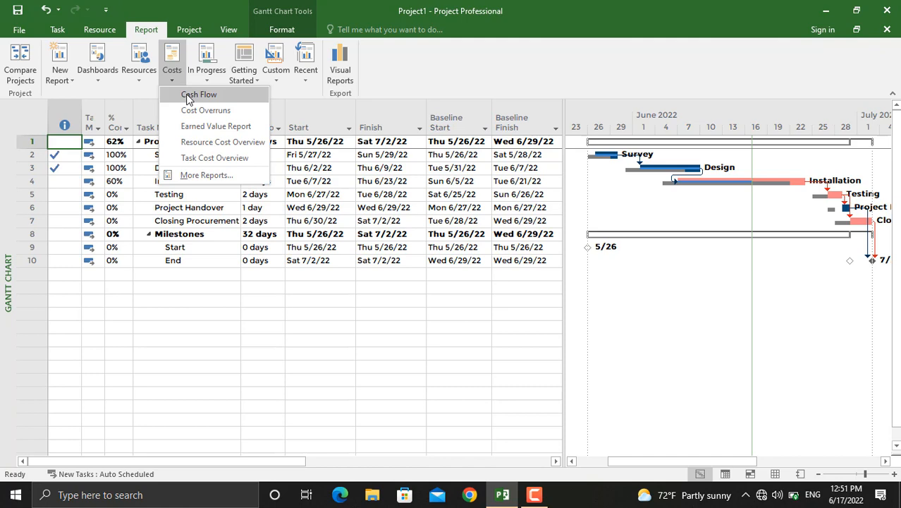
pyautogui.click(199, 94)
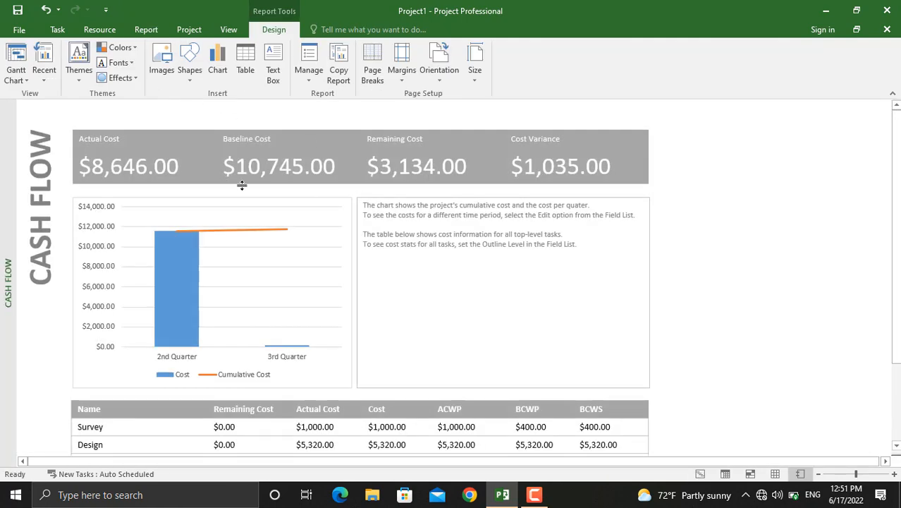
pyautogui.moveTo(155, 325)
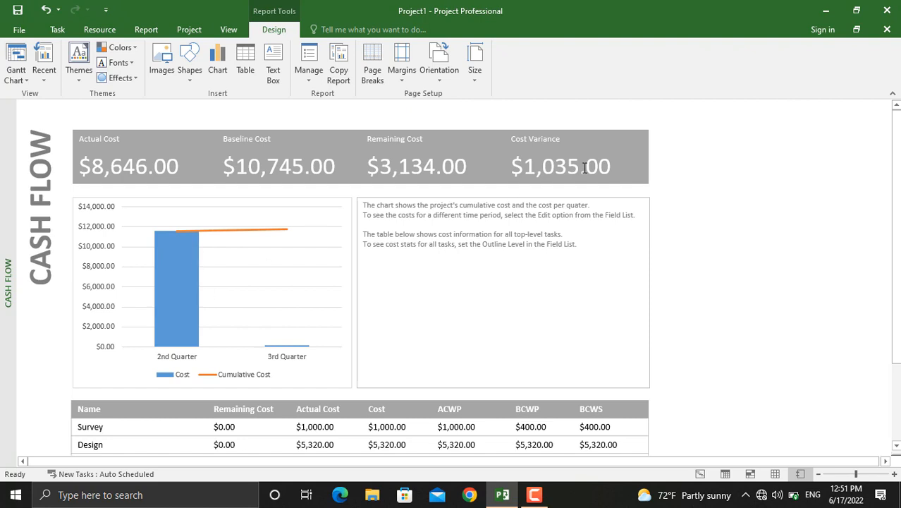
pyautogui.moveTo(443, 178)
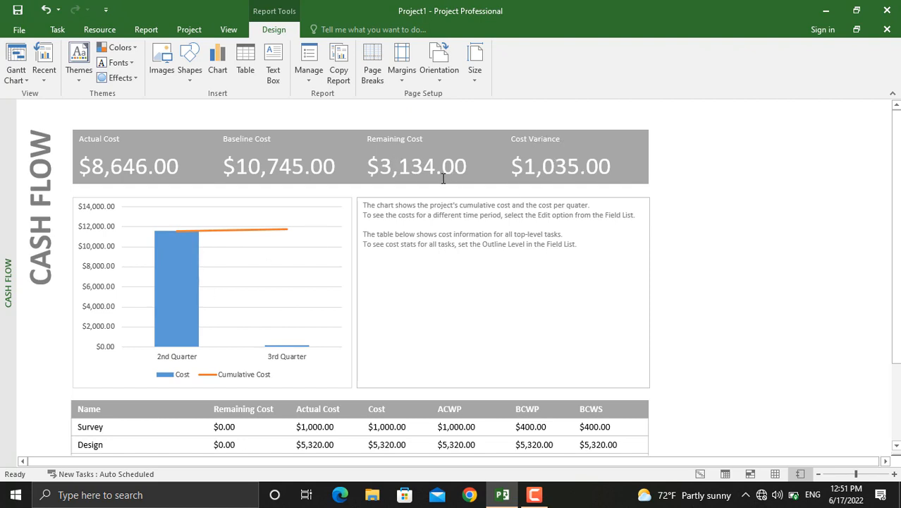
pyautogui.moveTo(116, 158)
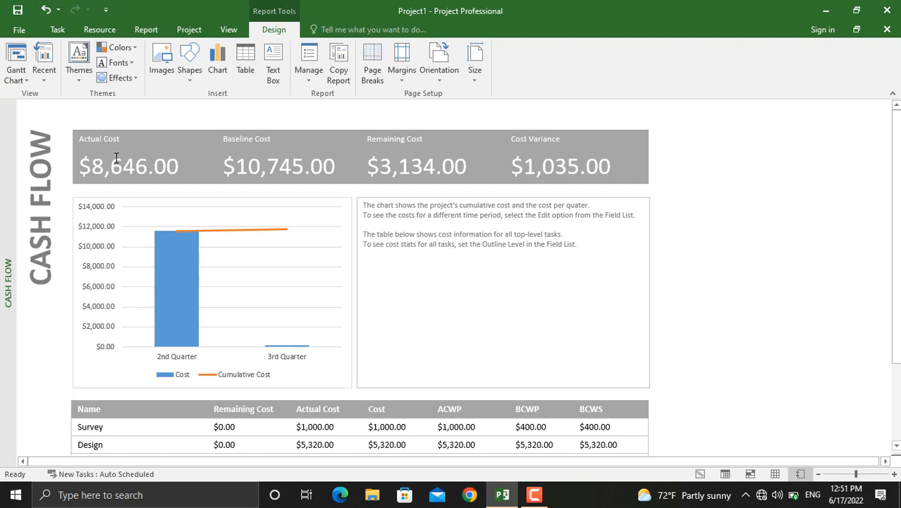
pyautogui.moveTo(179, 368)
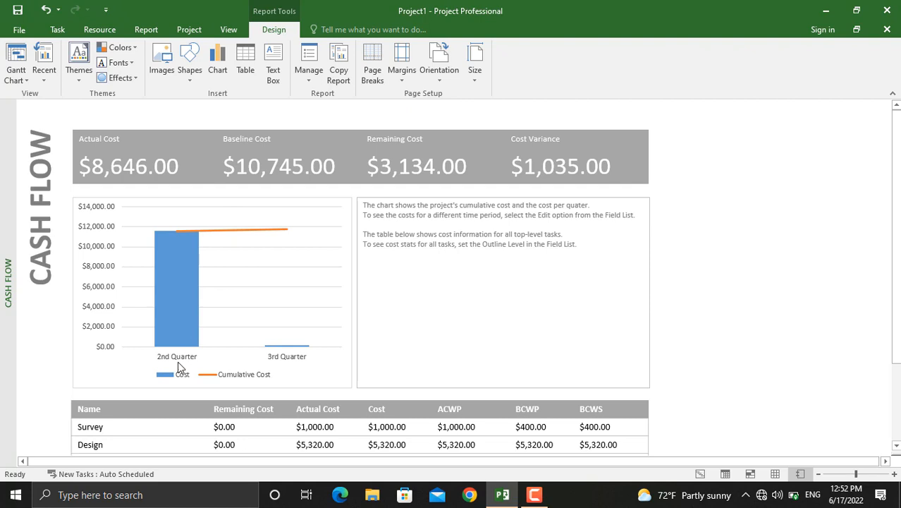
pyautogui.moveTo(182, 370)
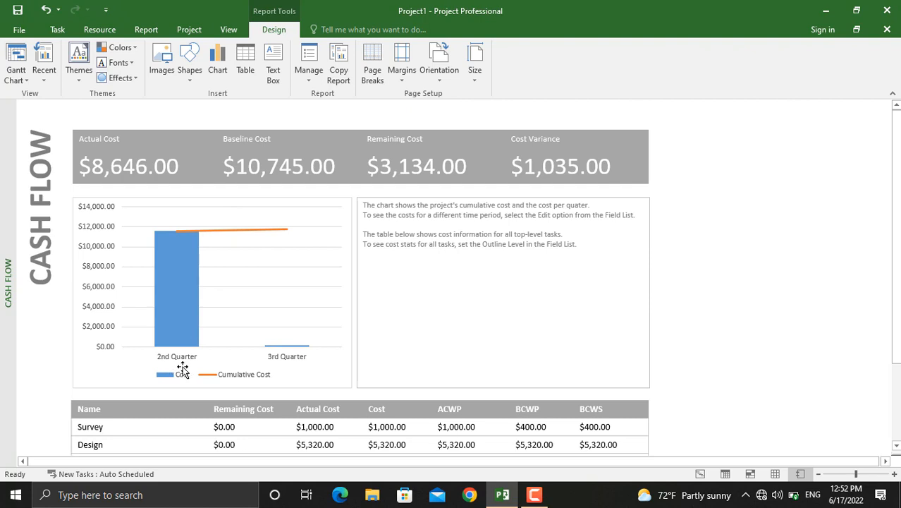
pyautogui.moveTo(184, 369)
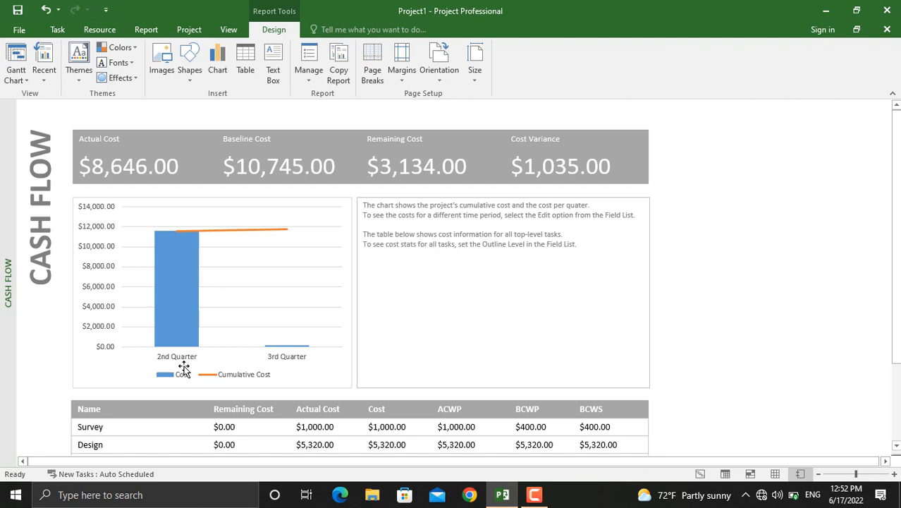
pyautogui.moveTo(203, 367)
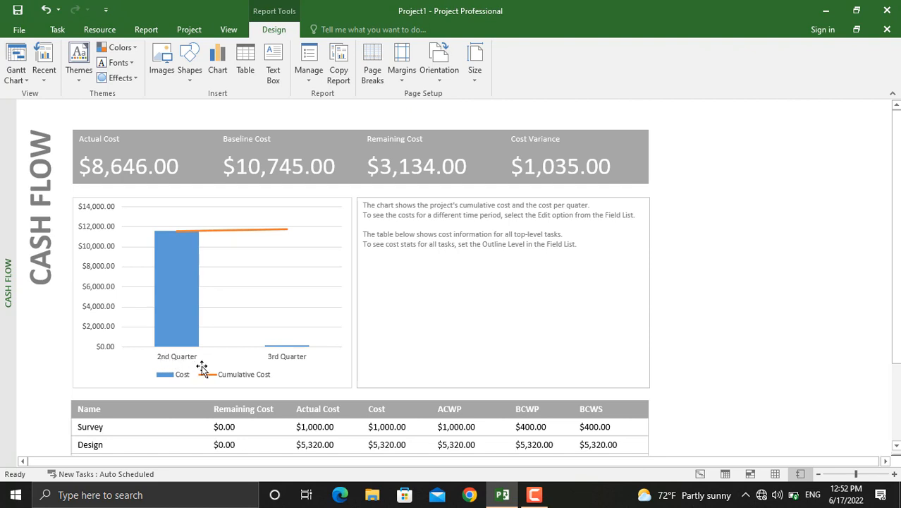
pyautogui.moveTo(337, 373)
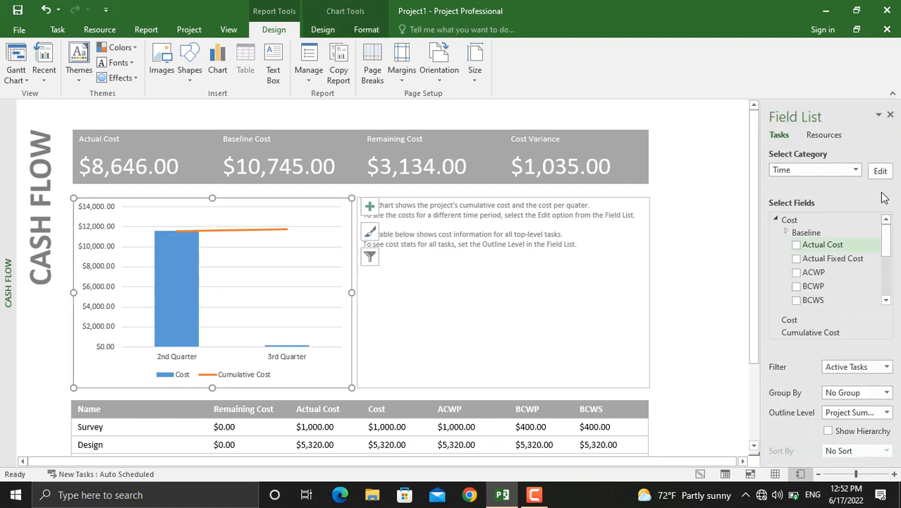
# Set the chart timescale to Days with a count of 3 and apply it.
pyautogui.click(855, 169)
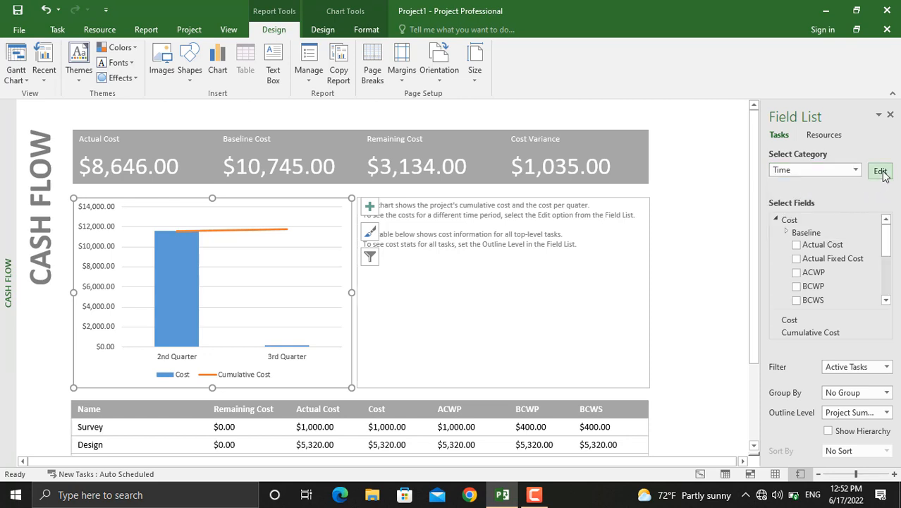
pyautogui.click(880, 171)
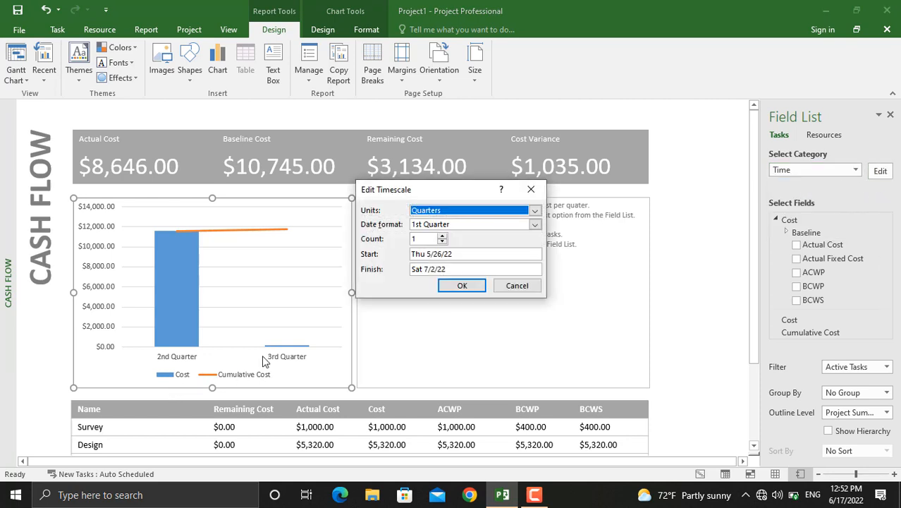
pyautogui.moveTo(520, 209)
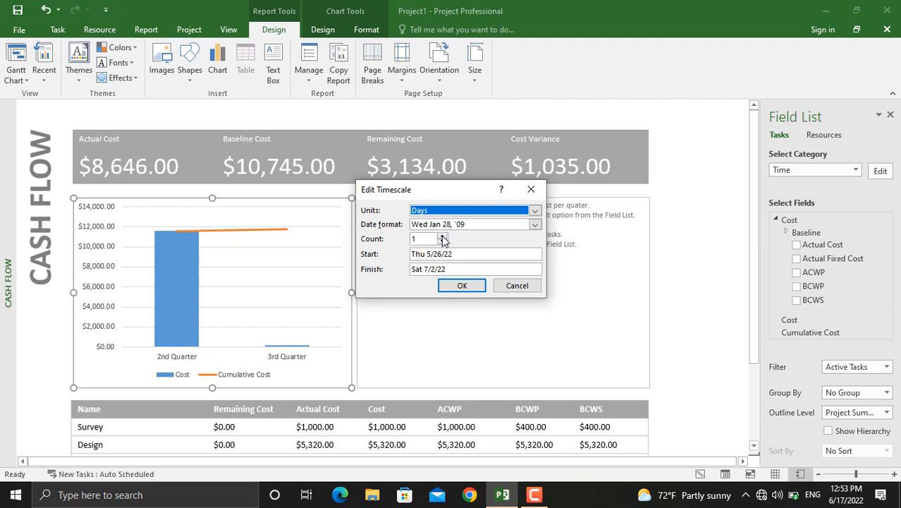
pyautogui.click(443, 236)
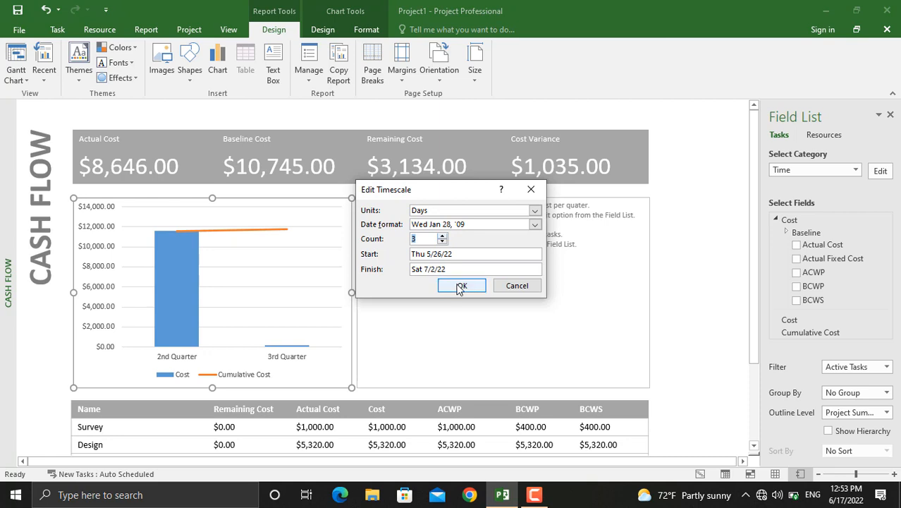
pyautogui.click(461, 285)
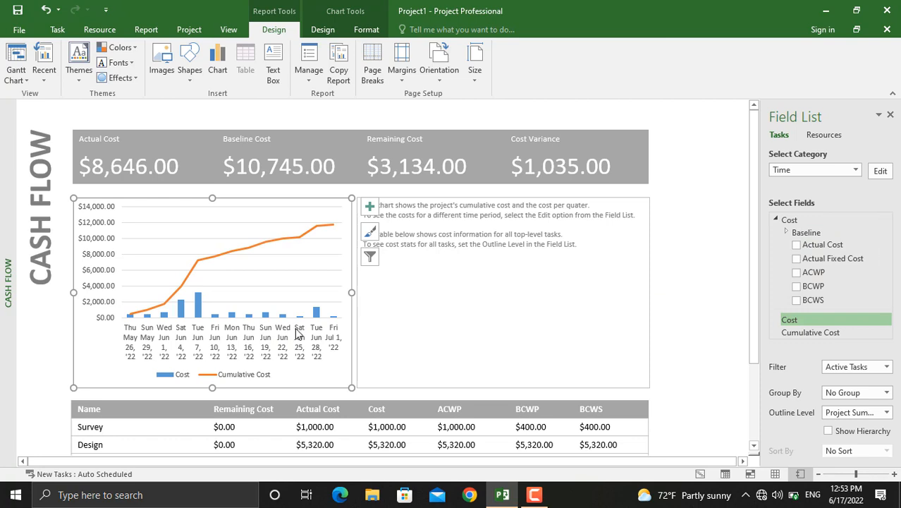
pyautogui.moveTo(774, 256)
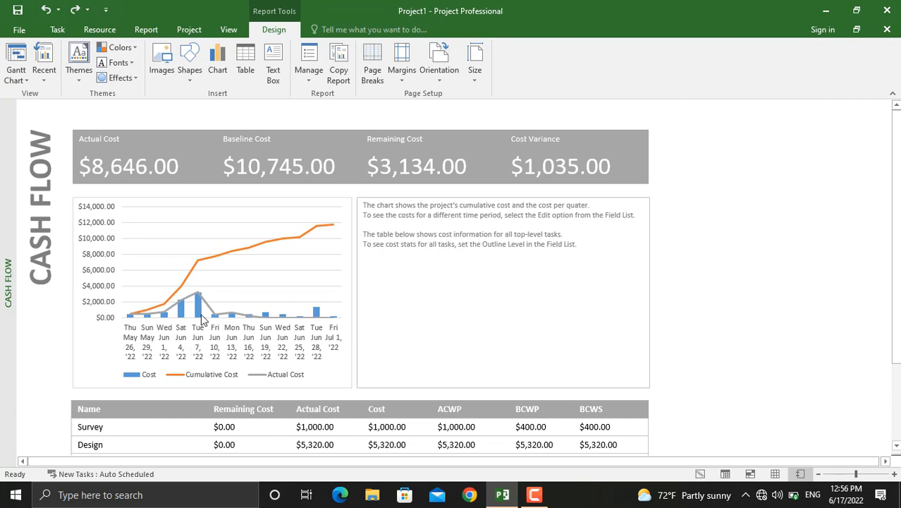
pyautogui.moveTo(239, 347)
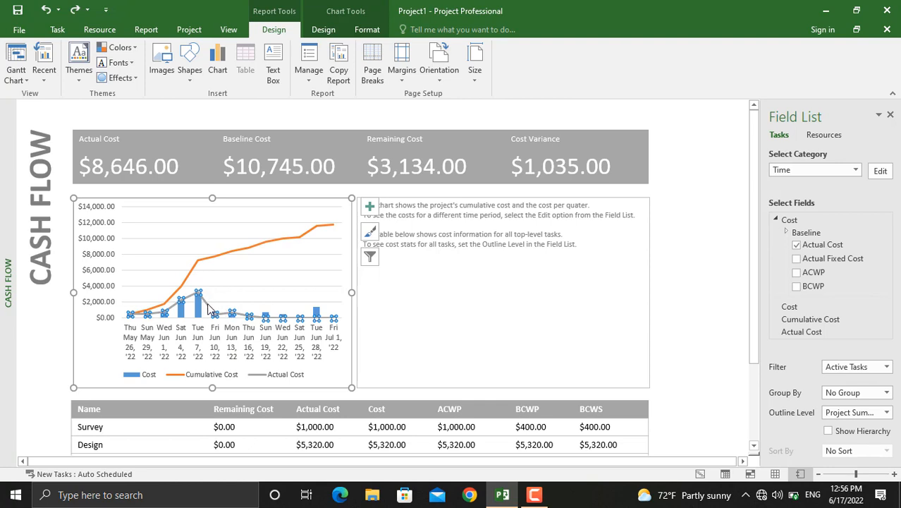
# Change the Actual Cost series to Clustered Column, keeping Cumulative Cost as a line.
pyautogui.rightClick(199, 303)
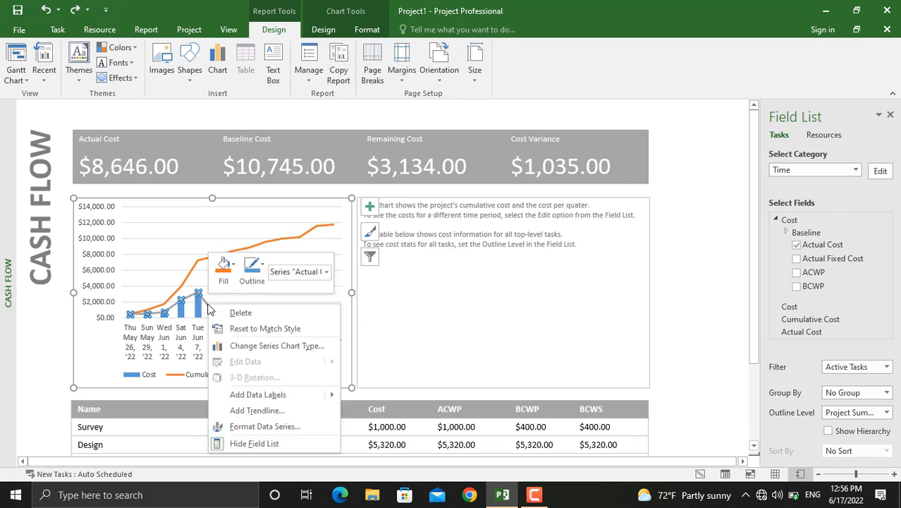
pyautogui.click(277, 345)
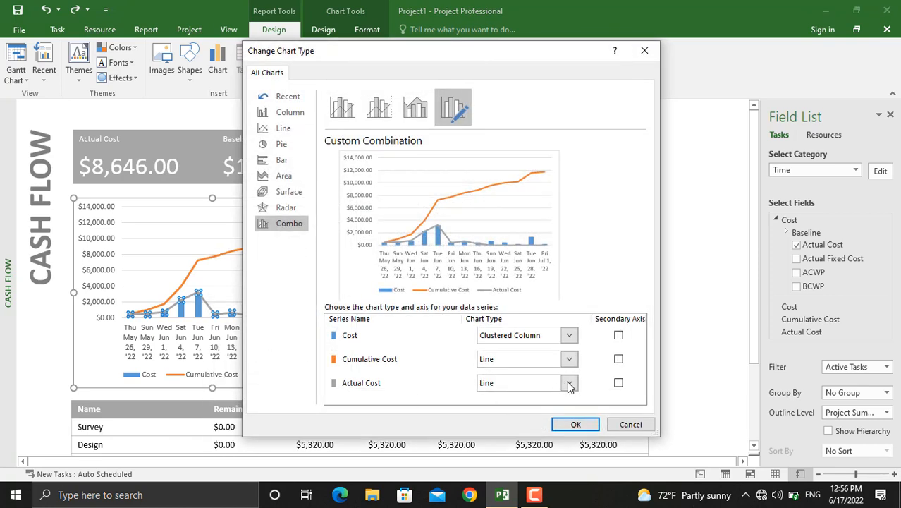
pyautogui.click(568, 382)
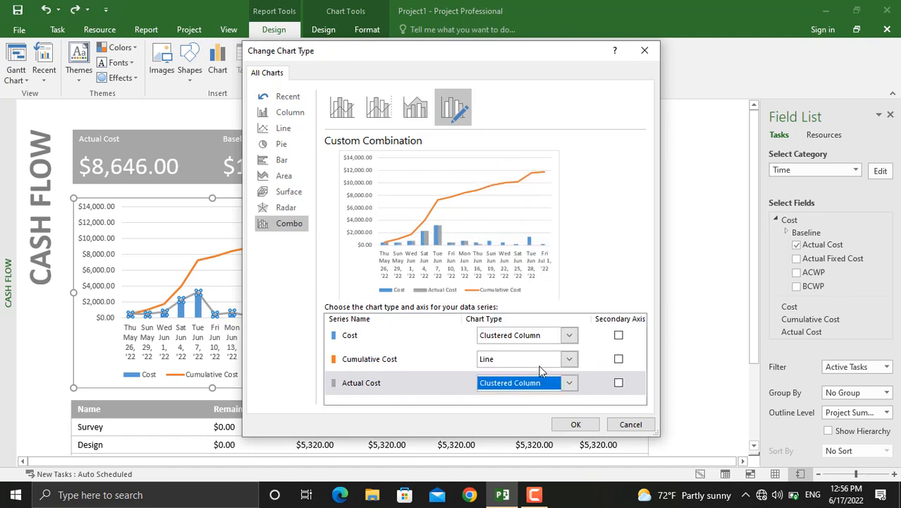
pyautogui.click(576, 423)
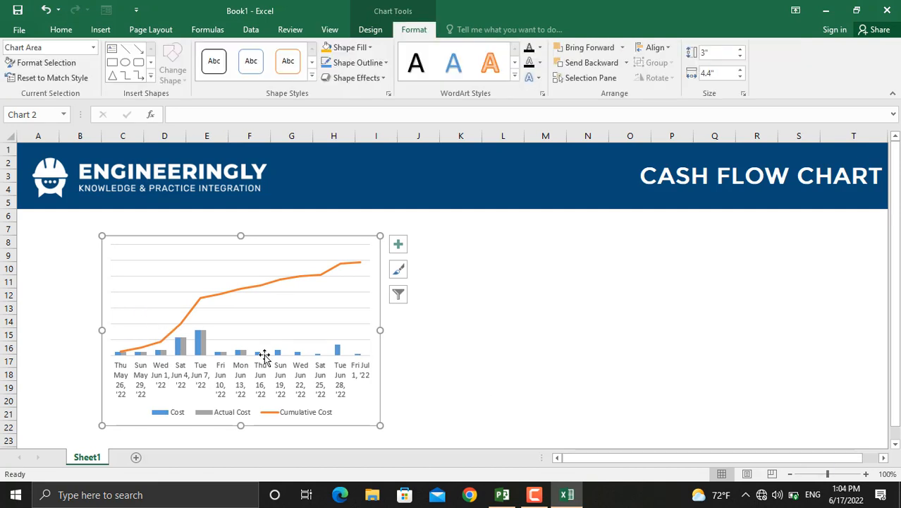
pyautogui.moveTo(314, 327)
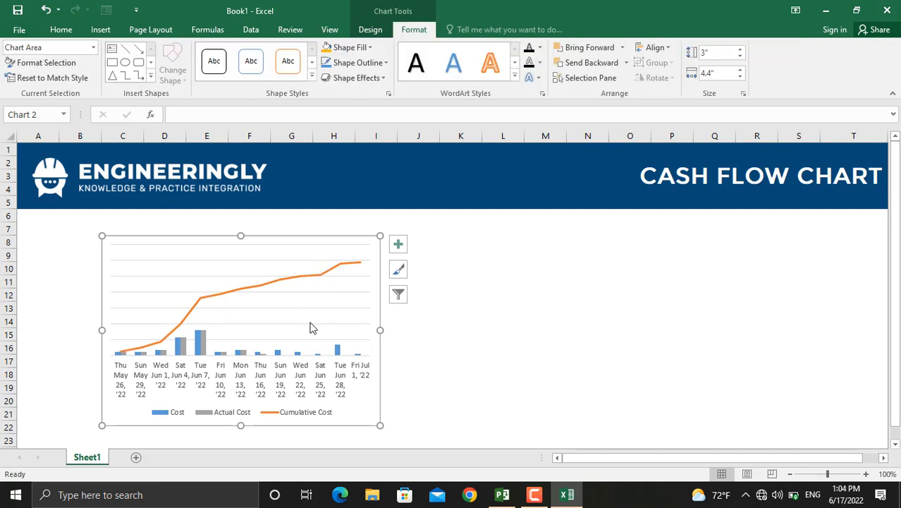
pyautogui.moveTo(288, 391)
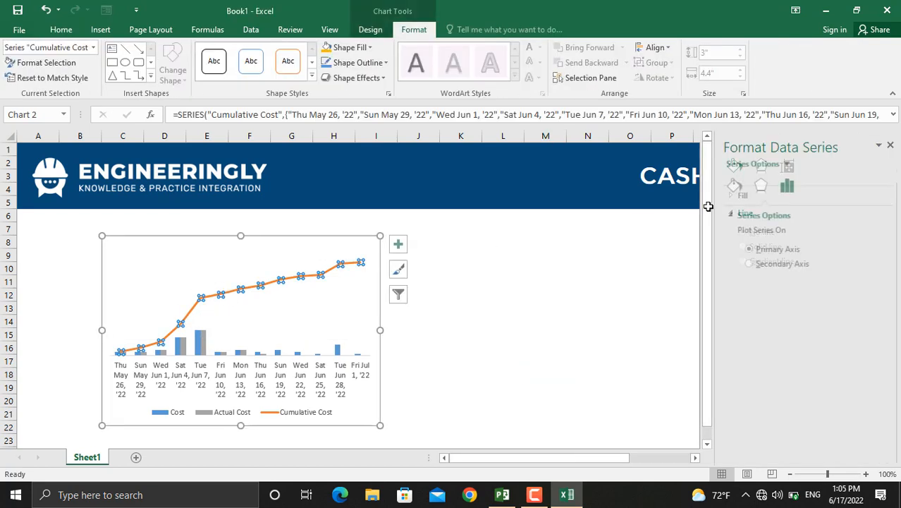
# Recolour the Cumulative Cost line from orange to gold-yellow in Format Data Series.
pyautogui.click(734, 186)
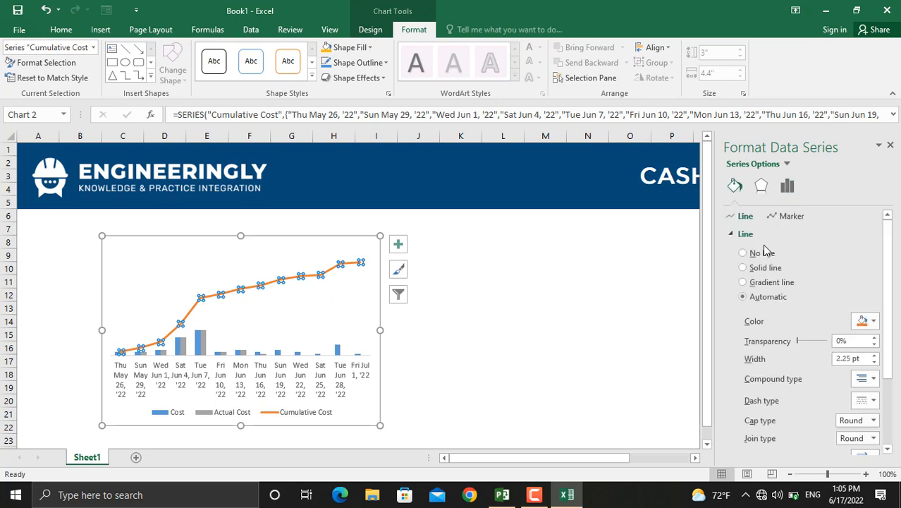
pyautogui.click(742, 267)
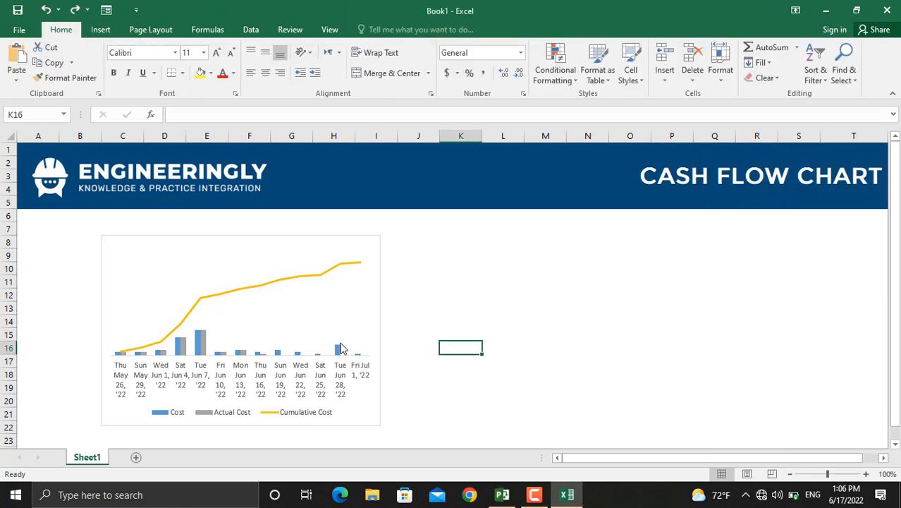
# Give the Cost columns a solid dark navy blue fill beside the grey Actual Cost columns.
pyautogui.rightClick(340, 349)
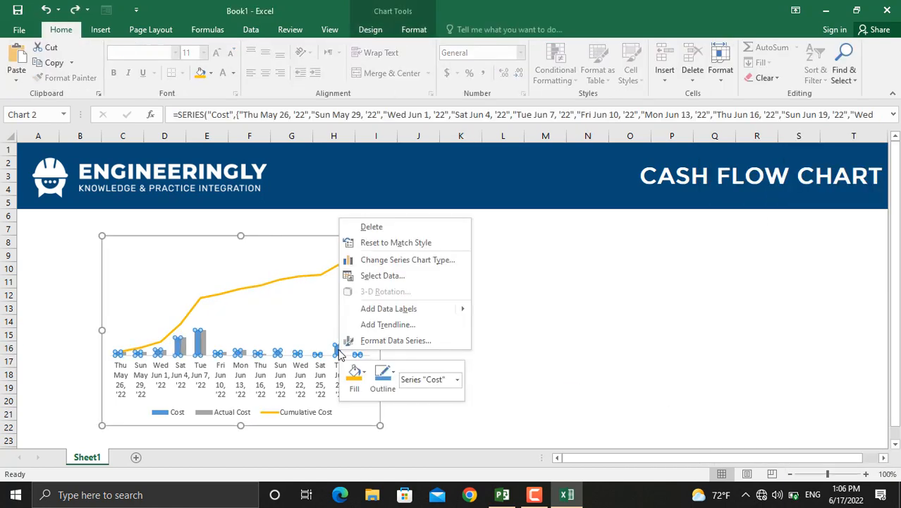
pyautogui.click(395, 340)
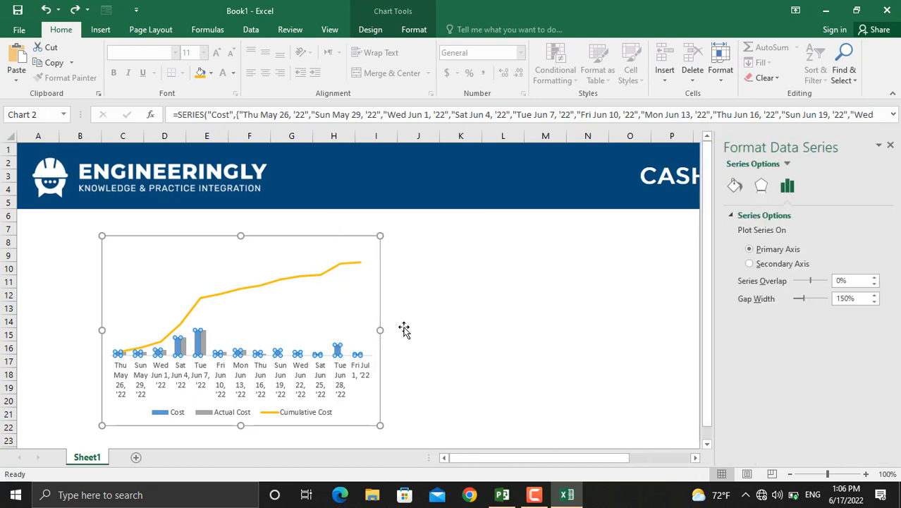
pyautogui.click(735, 186)
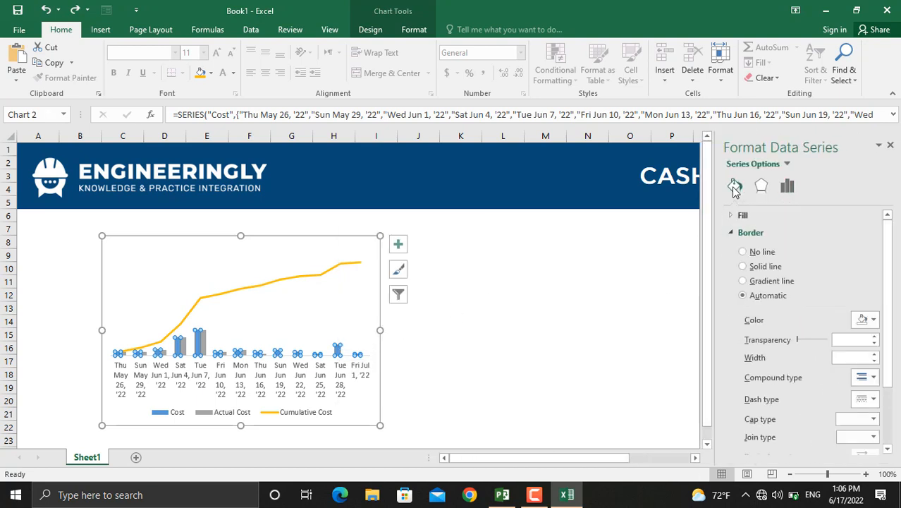
pyautogui.click(735, 186)
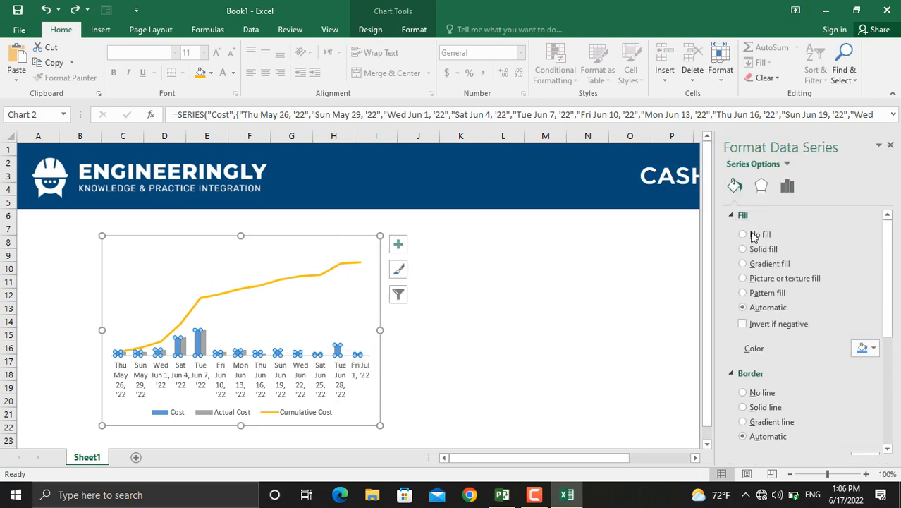
pyautogui.click(742, 248)
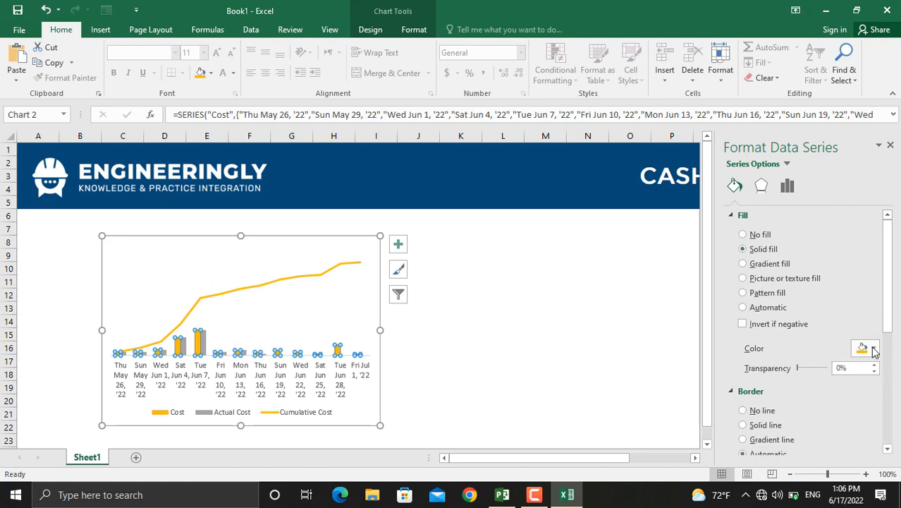
pyautogui.click(873, 348)
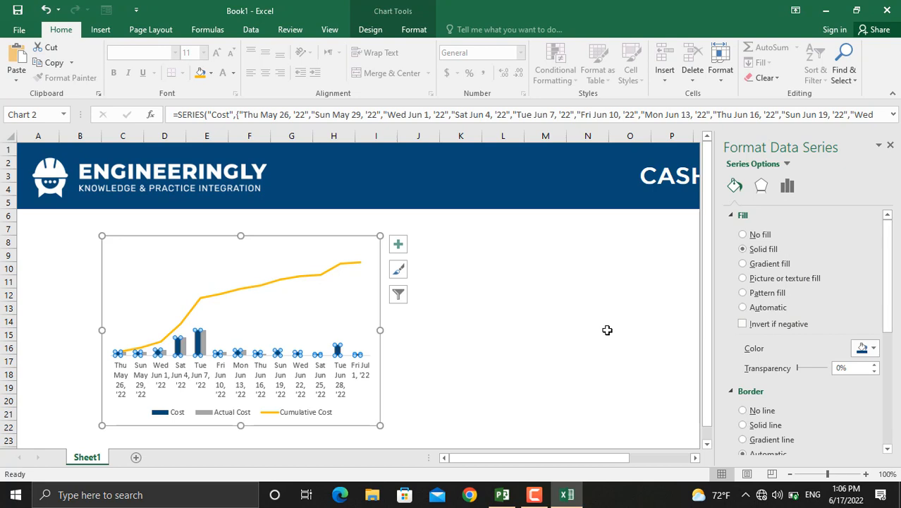
pyautogui.click(587, 333)
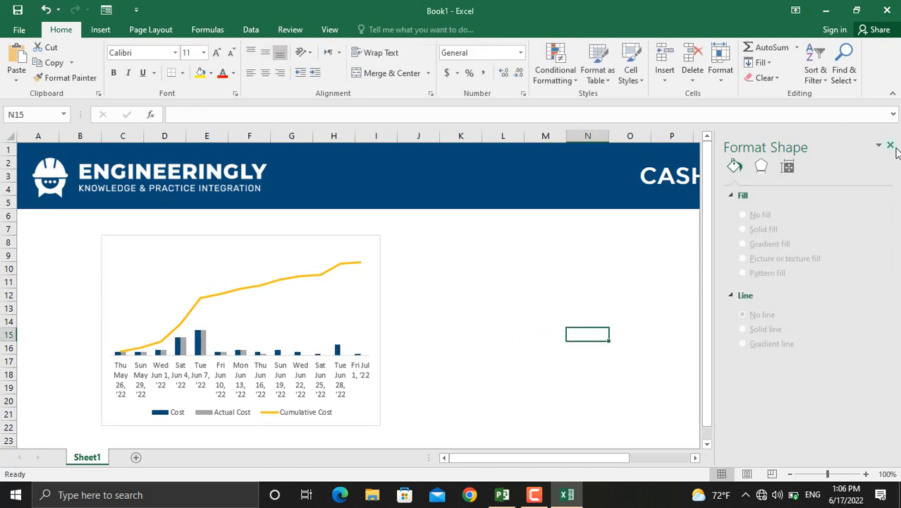
pyautogui.click(890, 146)
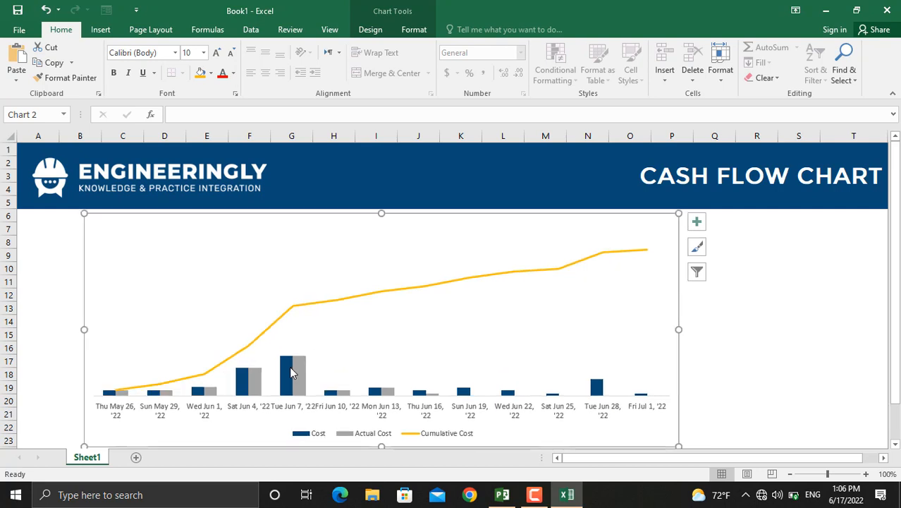
# Bring up the Cost series actions on the enlarged chart spanning columns B to O.
pyautogui.rightClick(293, 370)
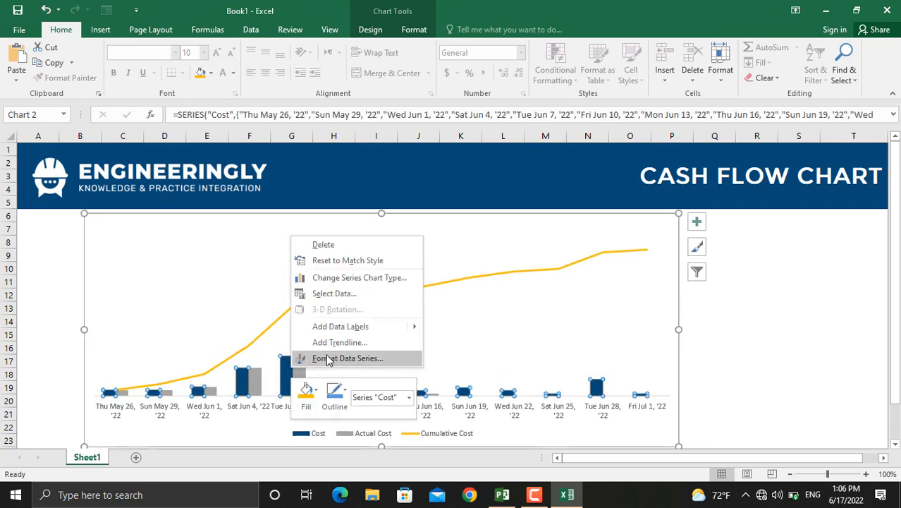